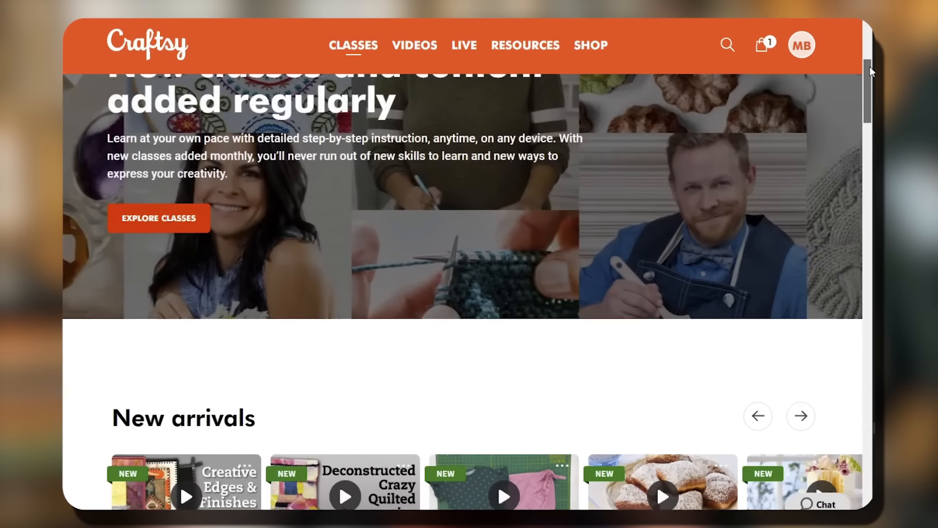
Scroll the Craftsy homepage, then open the MB avatar's My Account dashboard with Gold membership
scroll("down", 3)
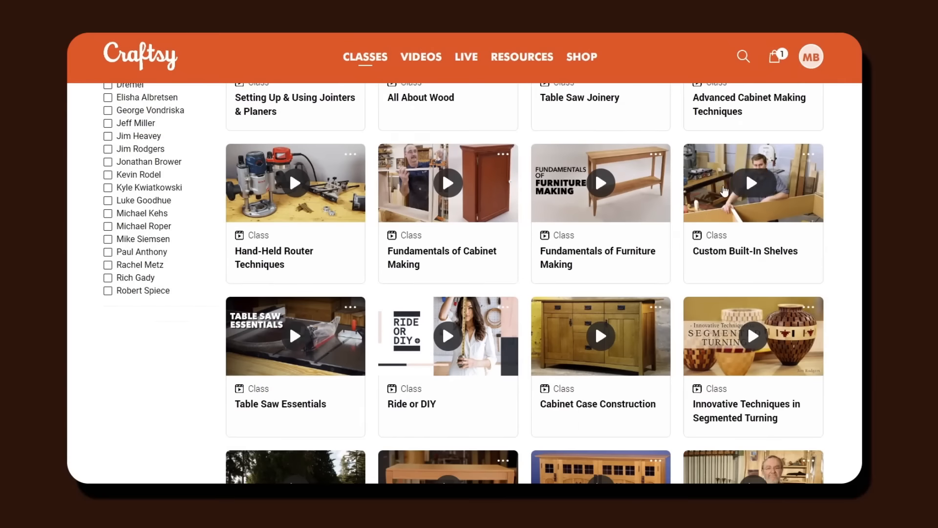
left_click(448, 183)
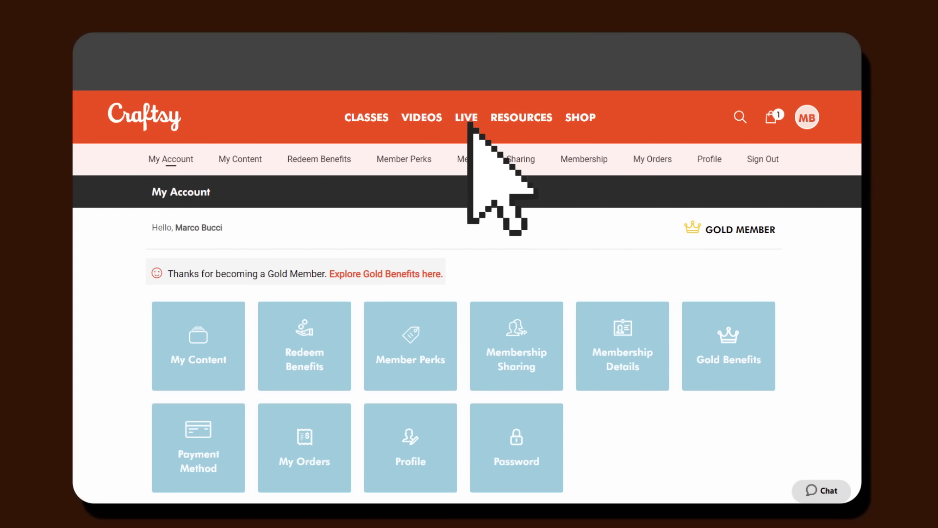
Open LIVE in the top navigation and scroll the 121-item LIVE Tutorials catalog
left_click(466, 117)
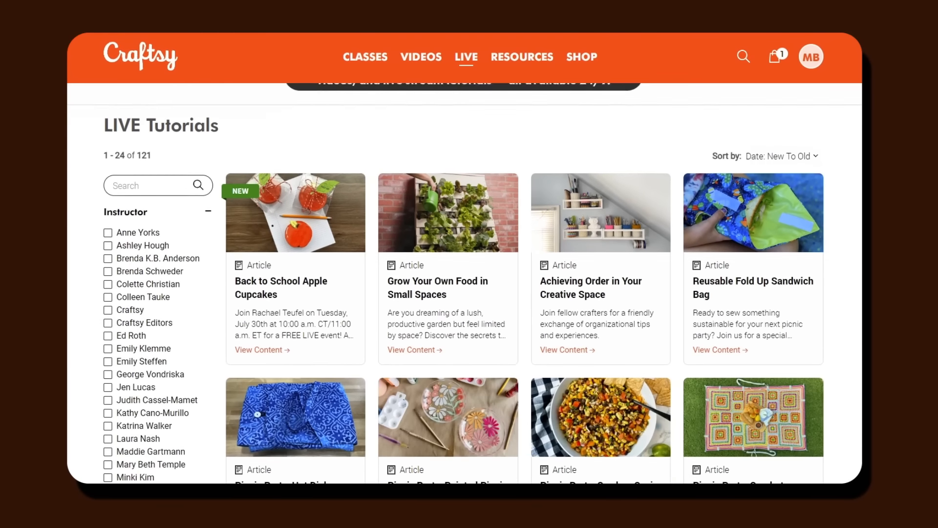
scroll("down", 3)
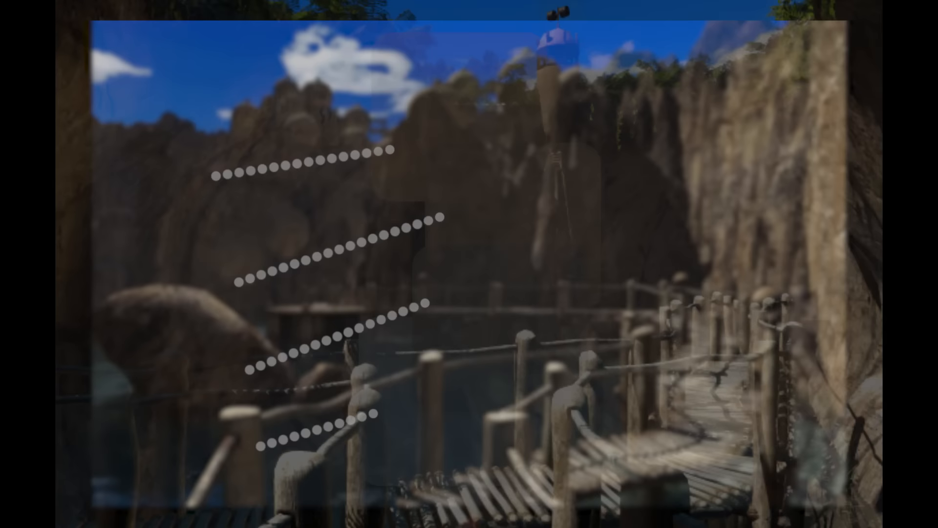
Advance from the dotted-line cliff scene to the grey canvas with two value blocks
key("altgr")
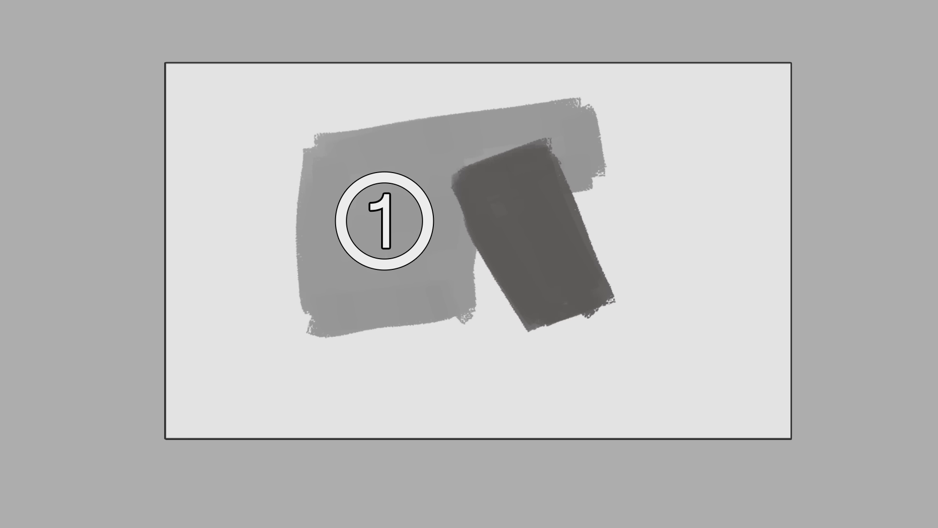
Place the numbered circle marker 2 on the darker angled block
left_click(529, 221)
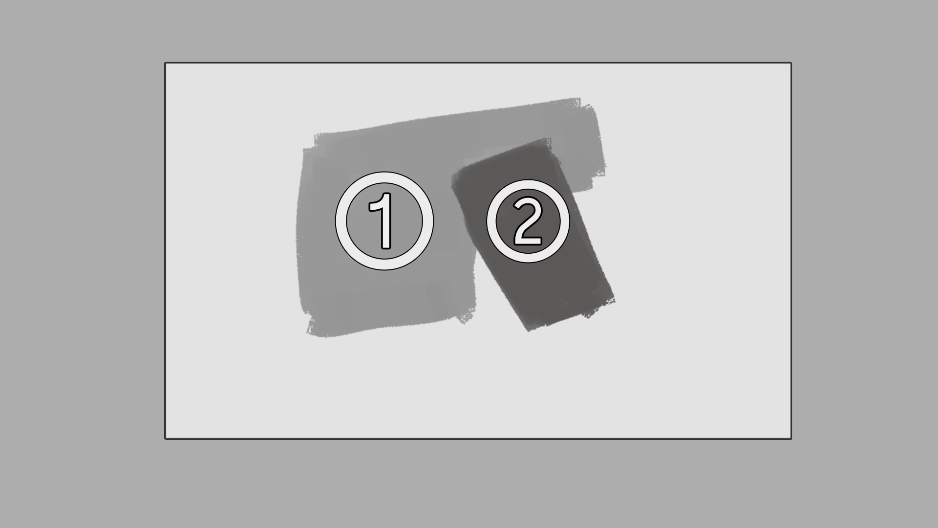